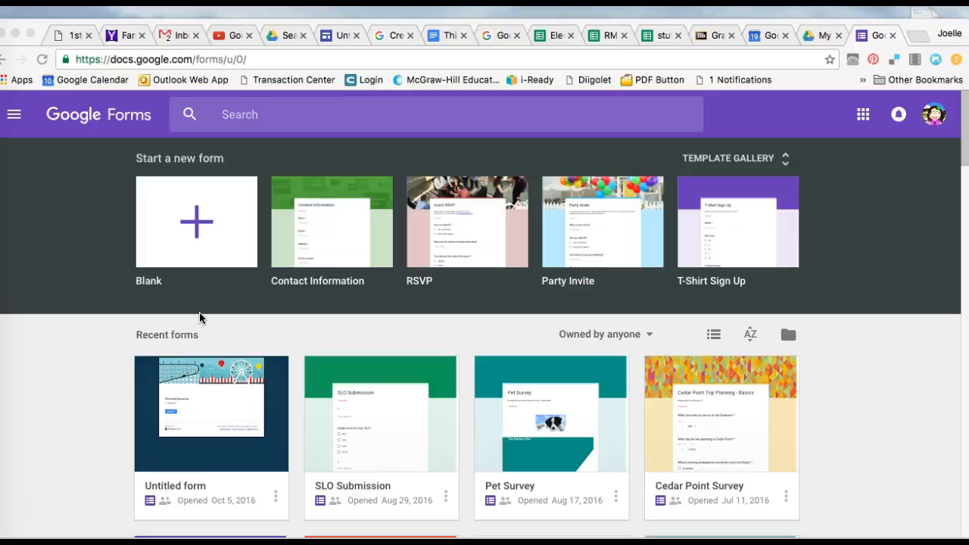
{"action": "mouse_move", "coordinate": [303, 257]}
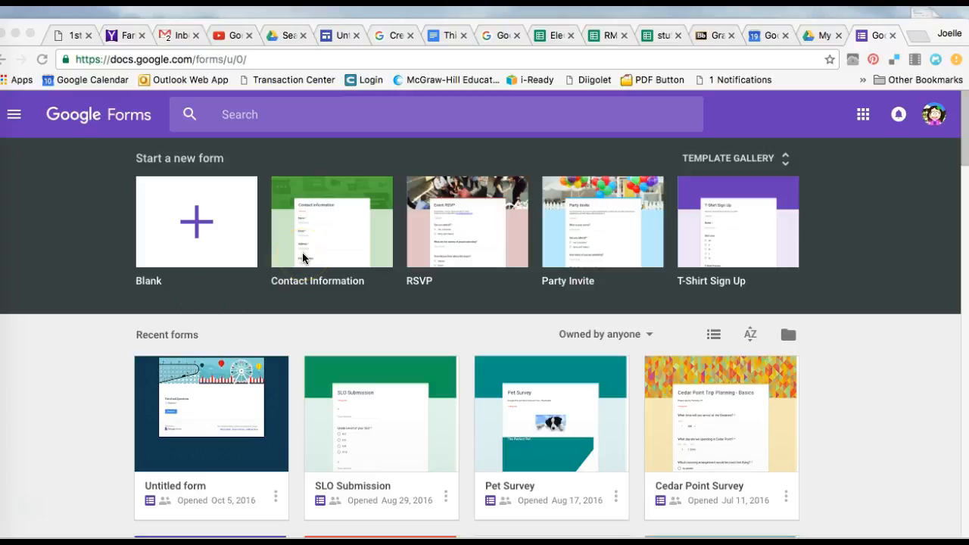
{"action": "mouse_move", "coordinate": [357, 250]}
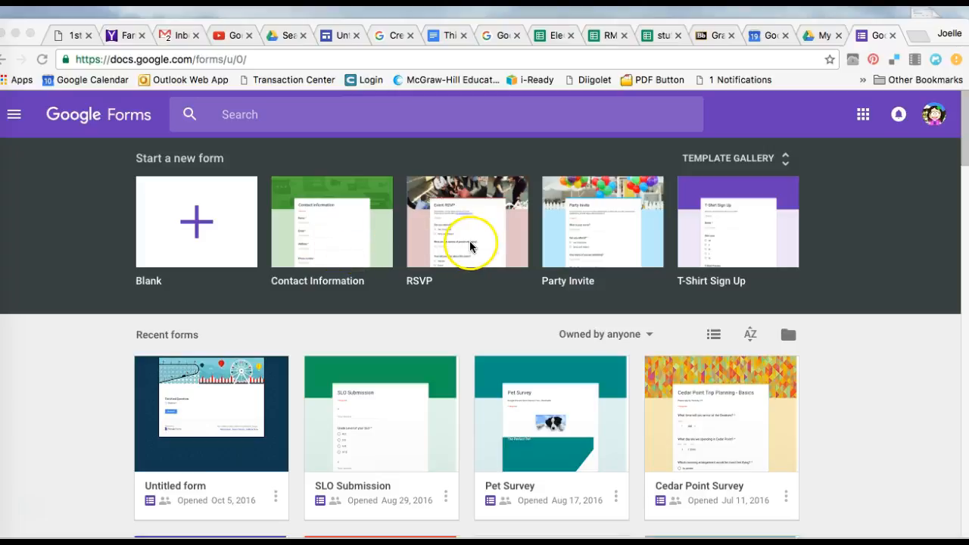
{"action": "mouse_move", "coordinate": [763, 218]}
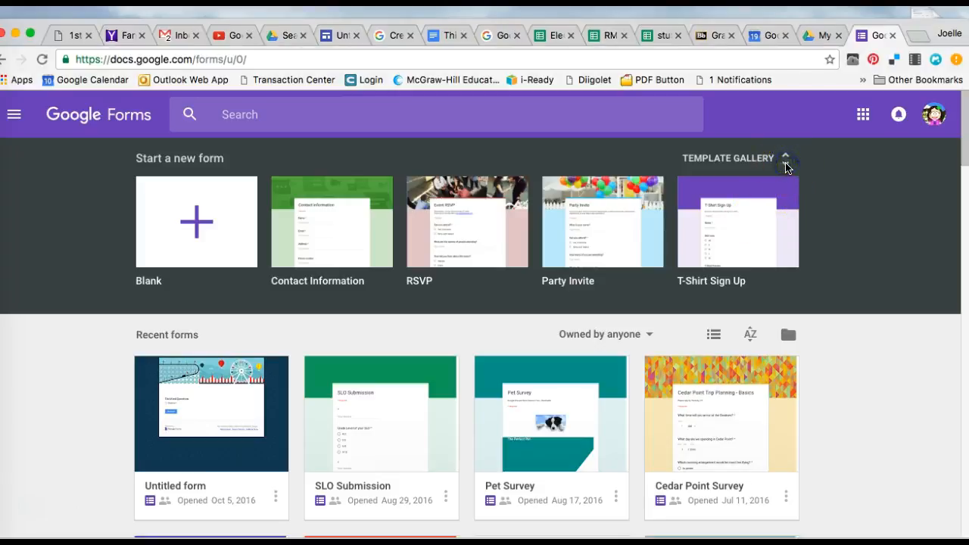
Expand the template gallery and browse past Personal and Work to the Education templates.
{"action": "left_click", "coordinate": [787, 159]}
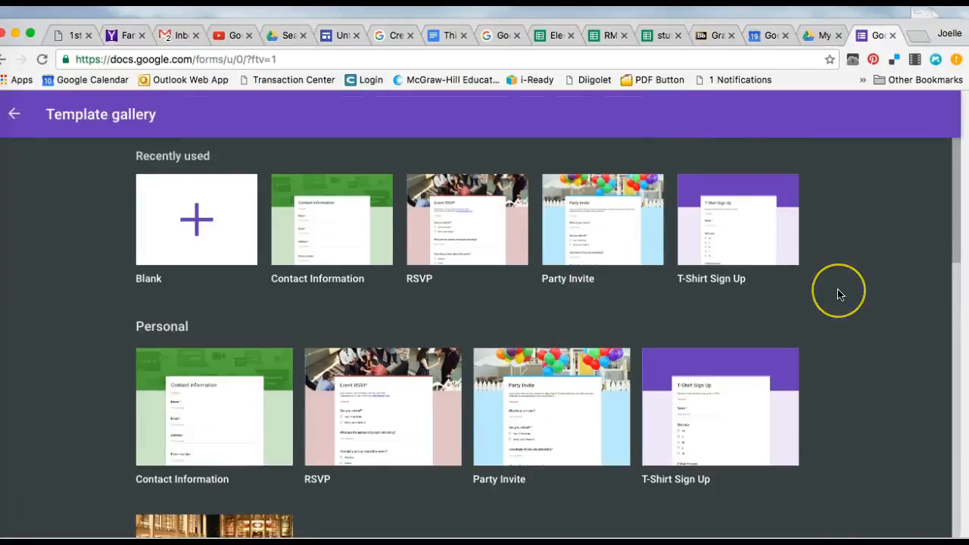
{"action": "scroll", "scroll_direction": "down", "scroll_amount": 3}
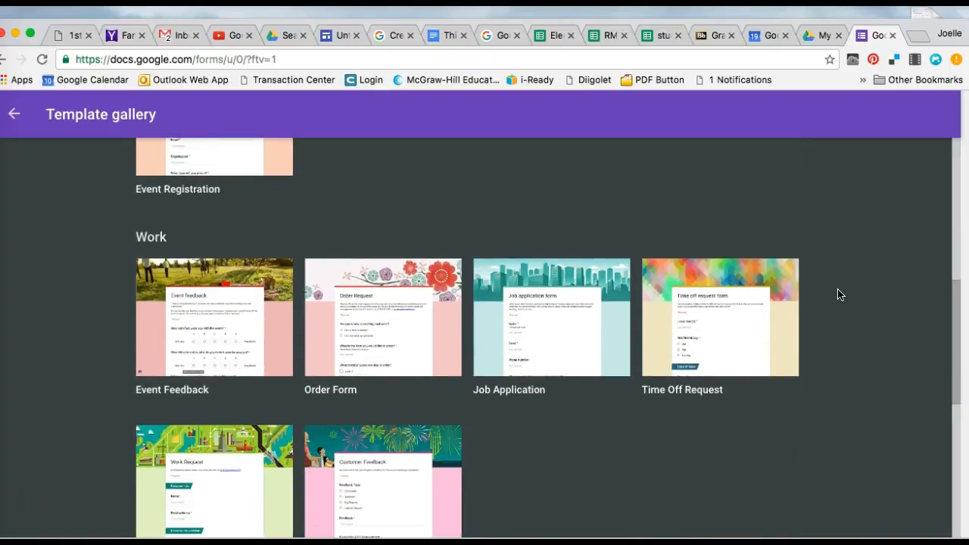
{"action": "scroll", "scroll_direction": "down", "scroll_amount": 3}
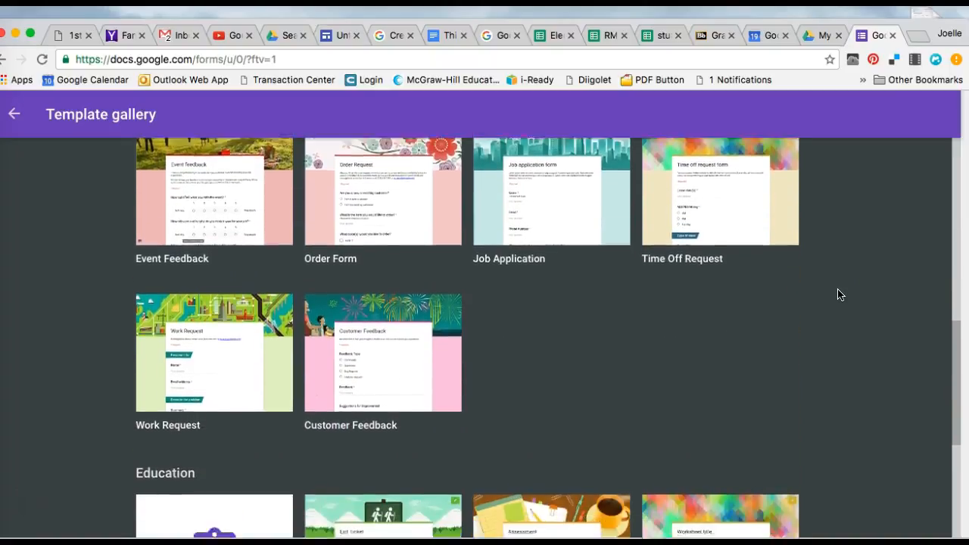
{"action": "scroll", "scroll_direction": "down", "scroll_amount": 3}
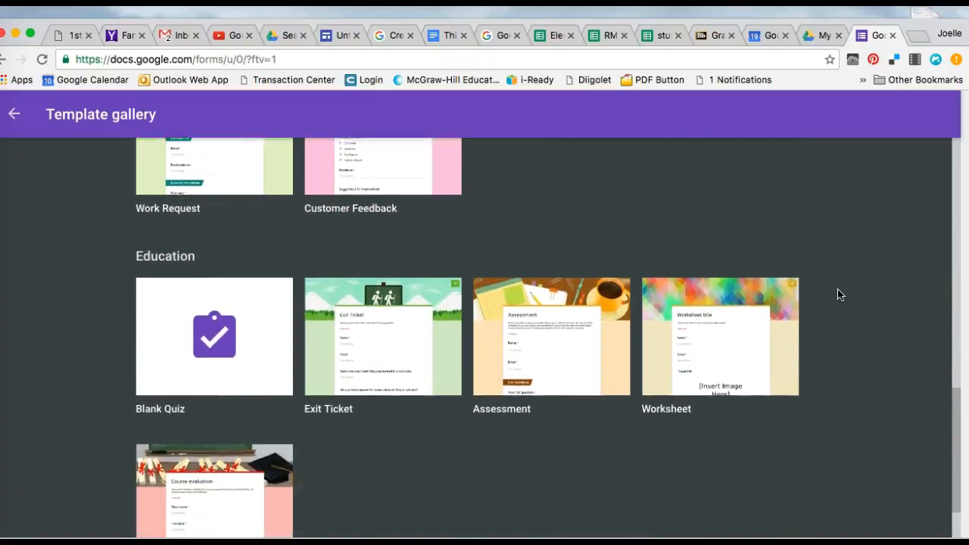
{"action": "scroll", "scroll_direction": "down", "scroll_amount": 3}
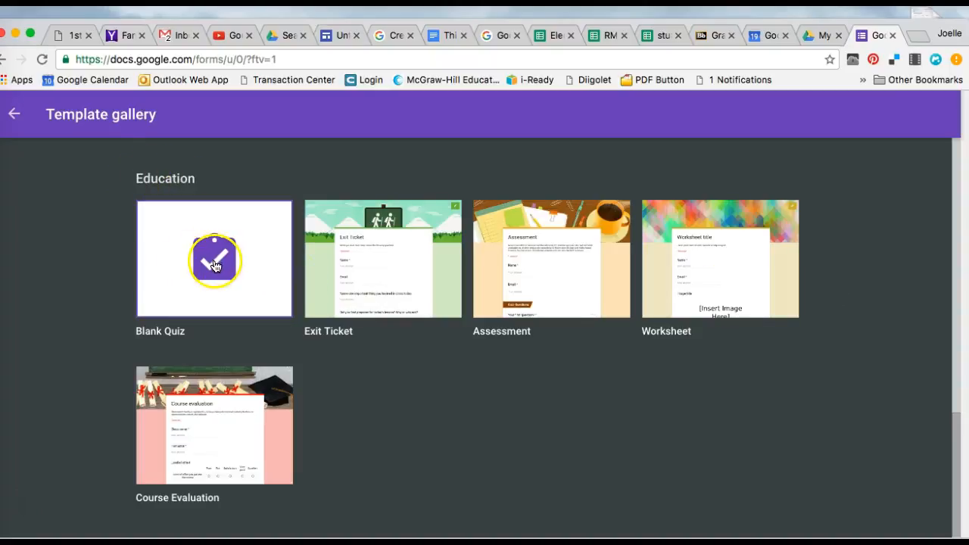
{"action": "left_click", "coordinate": [214, 257]}
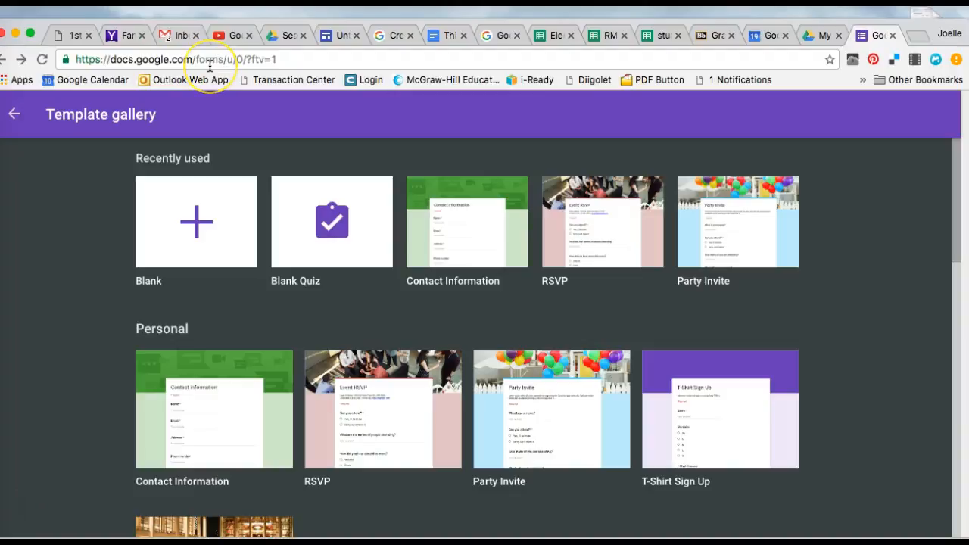
{"action": "mouse_move", "coordinate": [654, 197]}
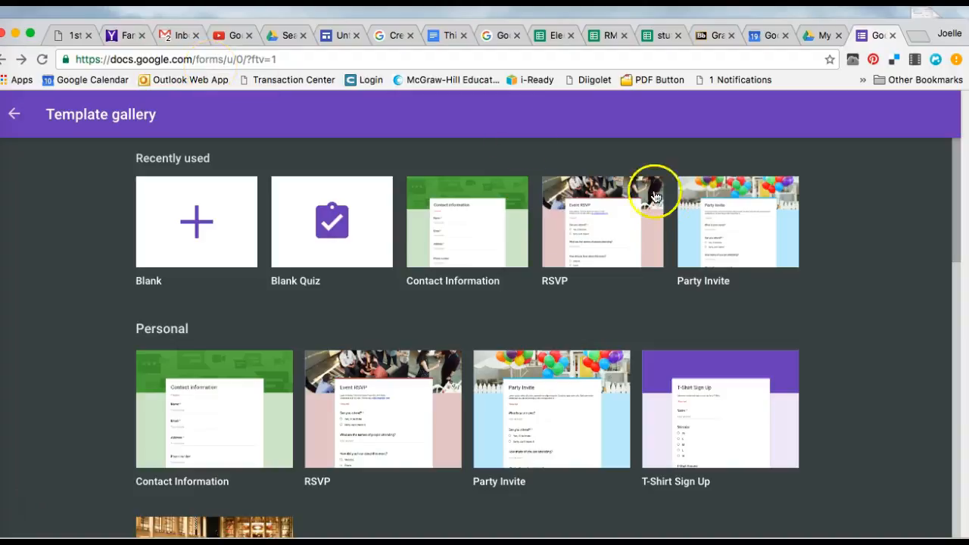
Create a new form from the RSVP template and review its attendance questions.
{"action": "left_click", "coordinate": [603, 221]}
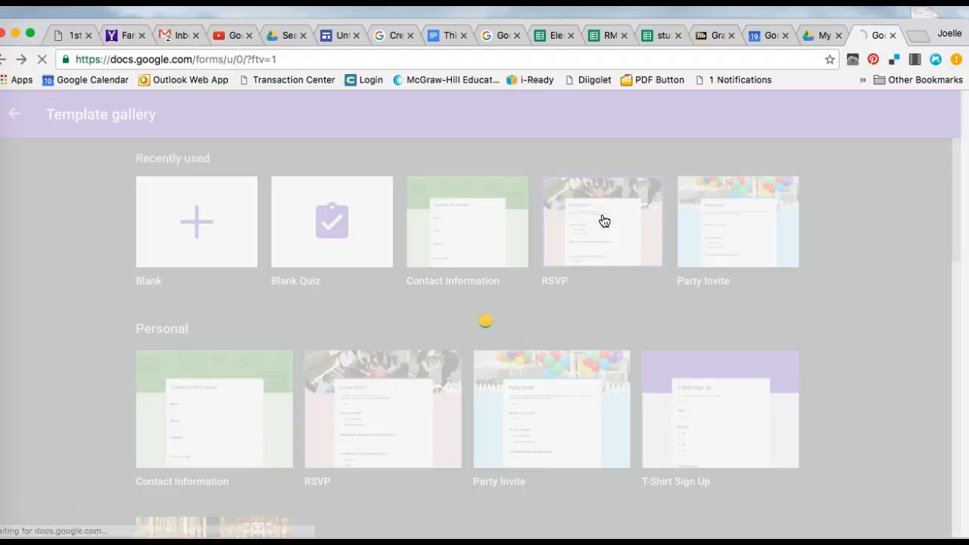
{"action": "left_click", "coordinate": [603, 221]}
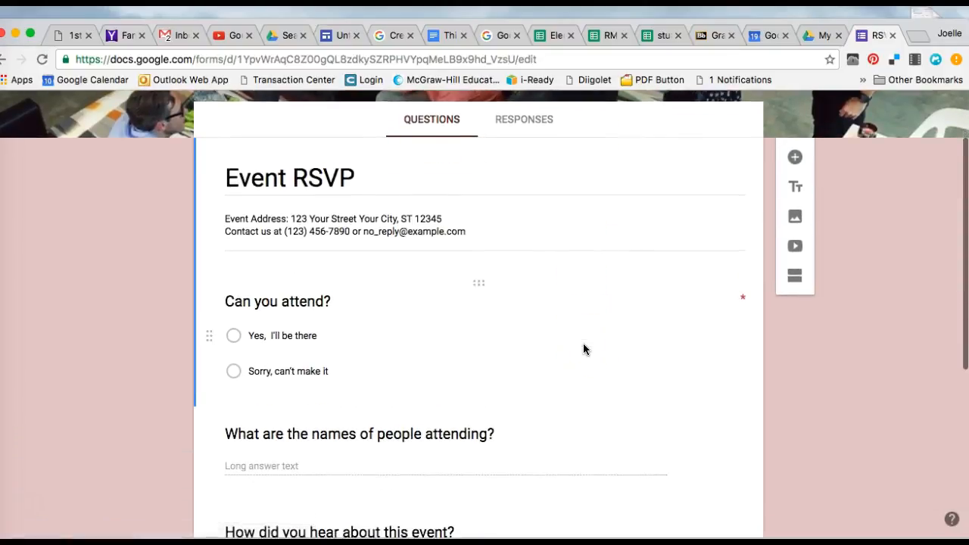
{"action": "scroll", "scroll_direction": "down", "scroll_amount": 3}
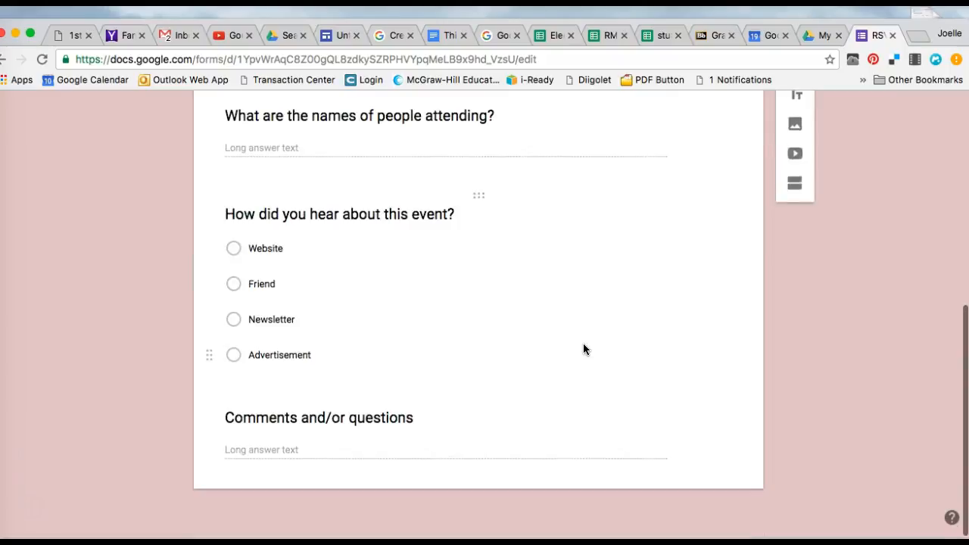